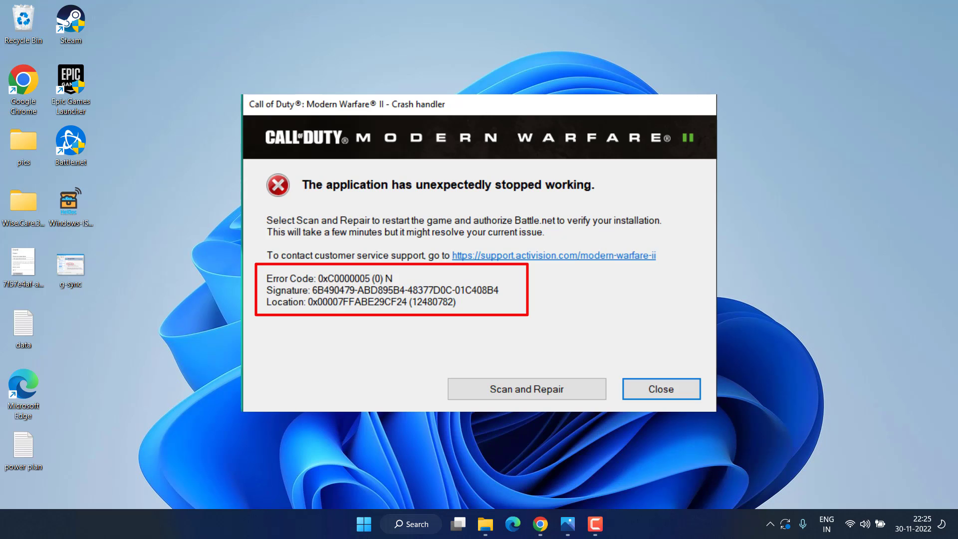
Dismiss the Modern Warfare II crash report with error code 0xC0000005.
click(661, 388)
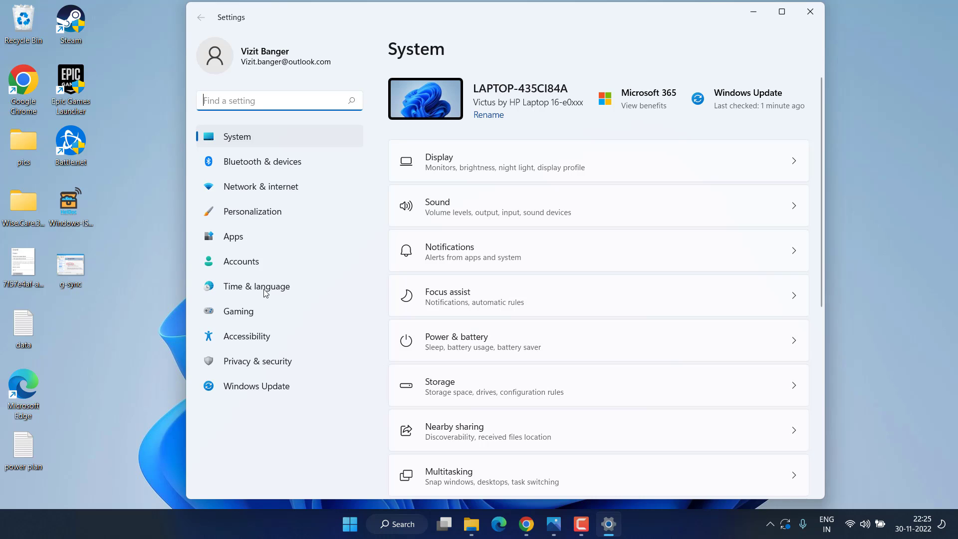
View the Windows Update page offering the Windows 11 22H2 update.
click(256, 385)
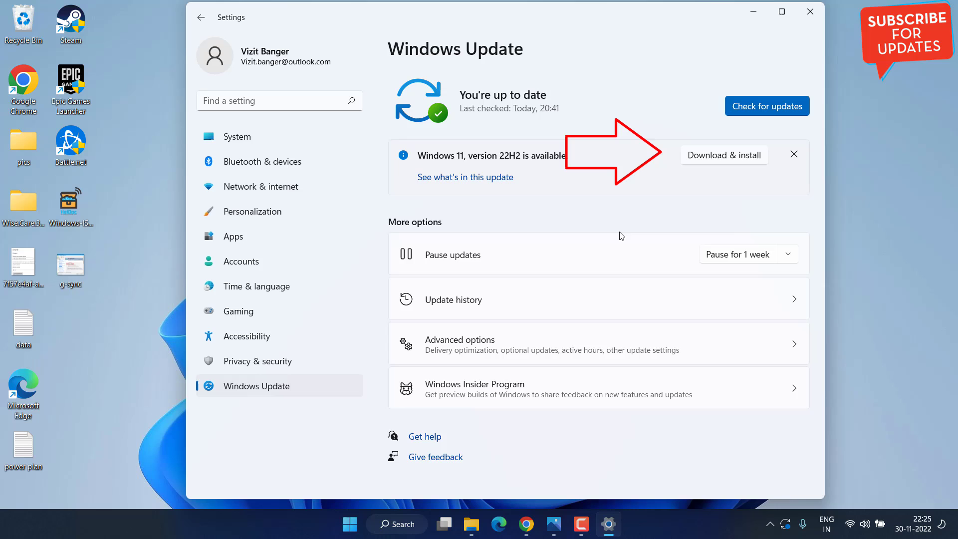
mouse_move(734, 85)
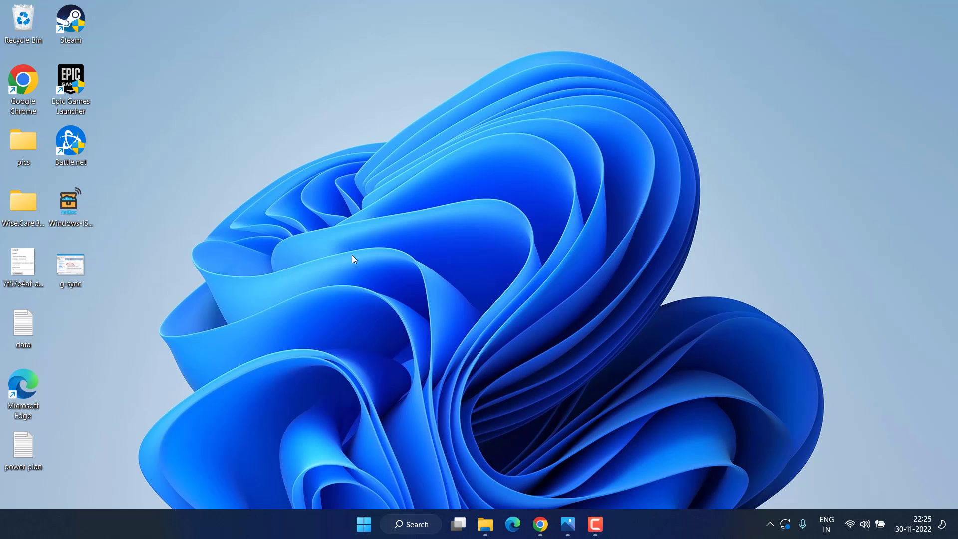
Start a manual driver update for the Radeon RX 5500M from drivers already on the computer.
click(608, 524)
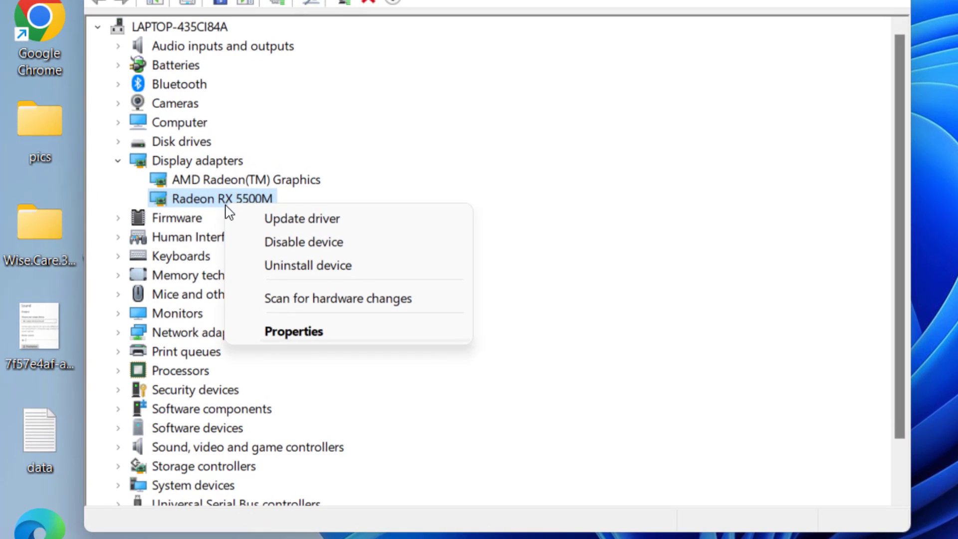
click(301, 218)
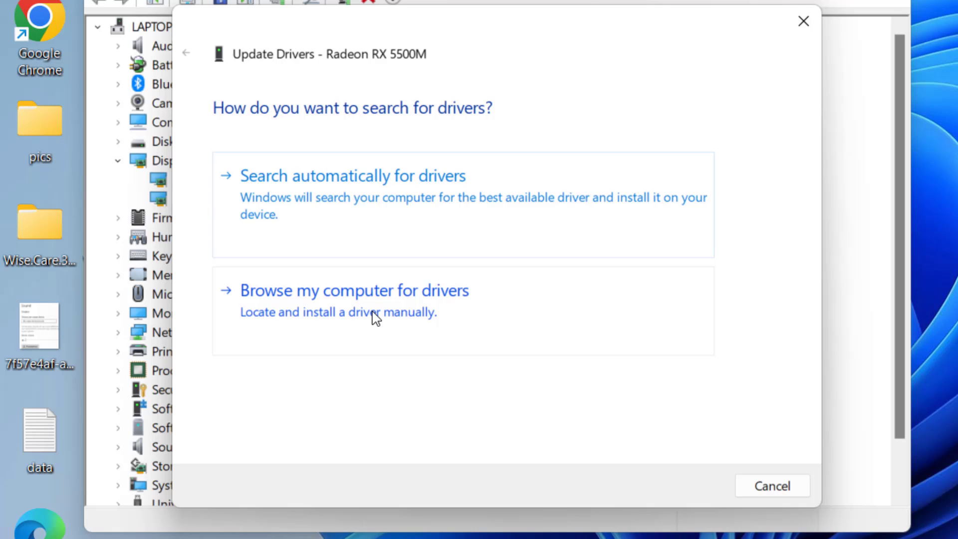
click(354, 290)
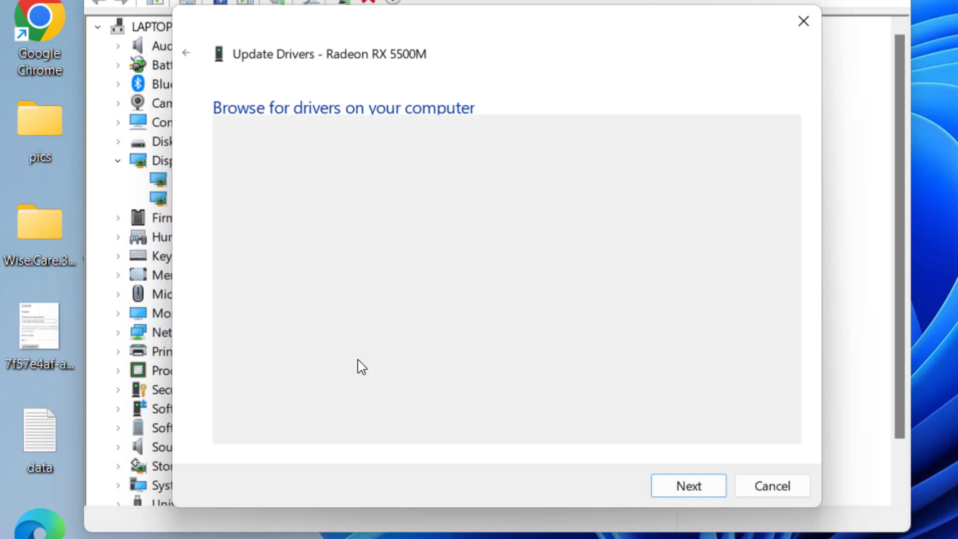
click(687, 486)
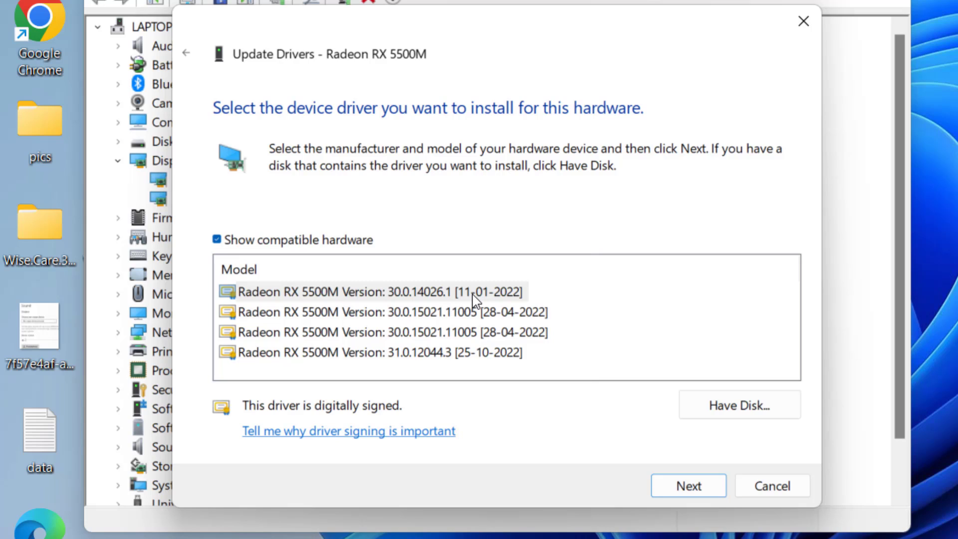
Install driver version 30.0.15021.11005 for the Radeon RX 5500M and close Device Manager.
click(391, 312)
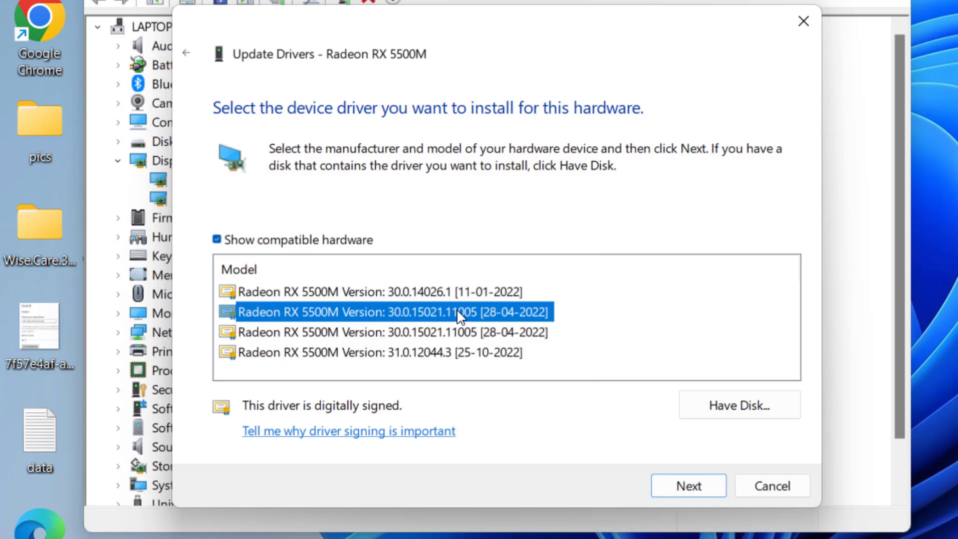
mouse_move(435, 313)
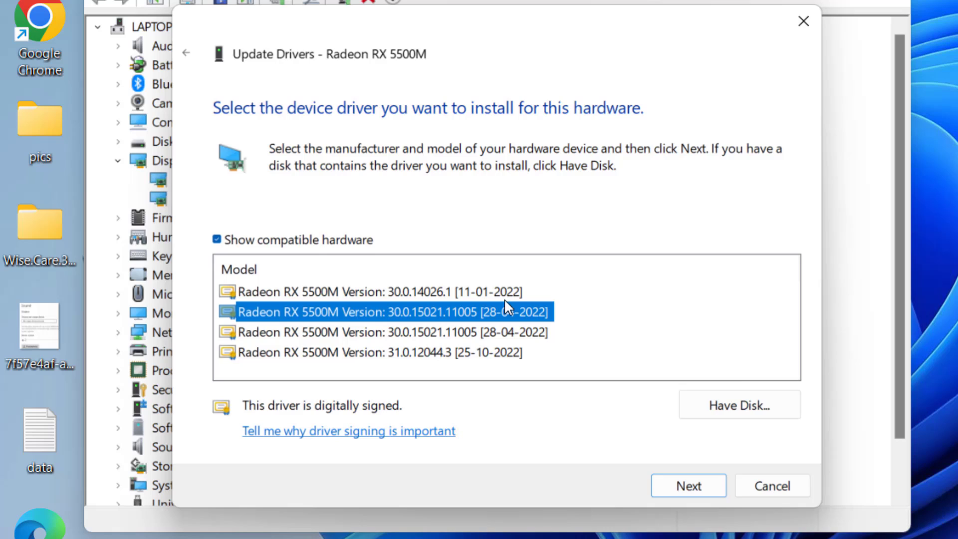
mouse_move(483, 349)
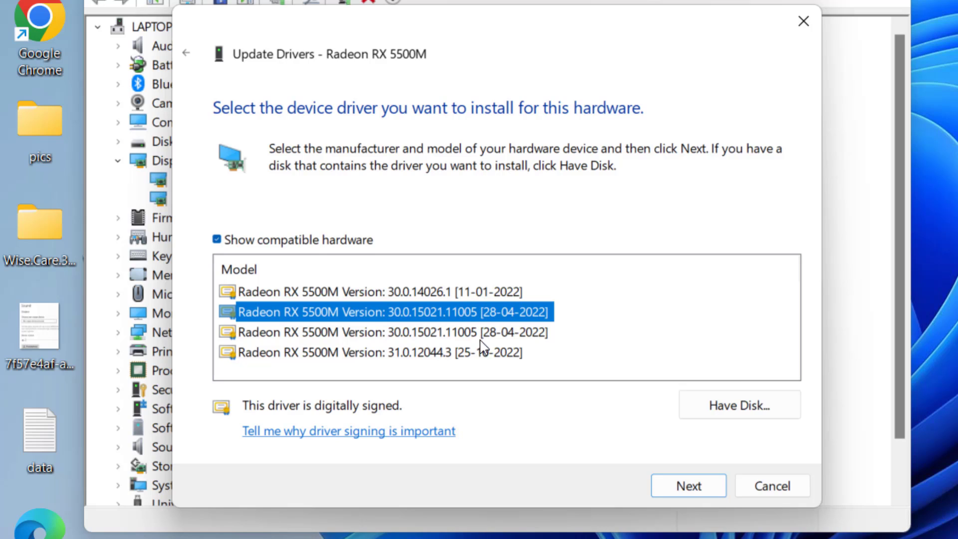
click(687, 486)
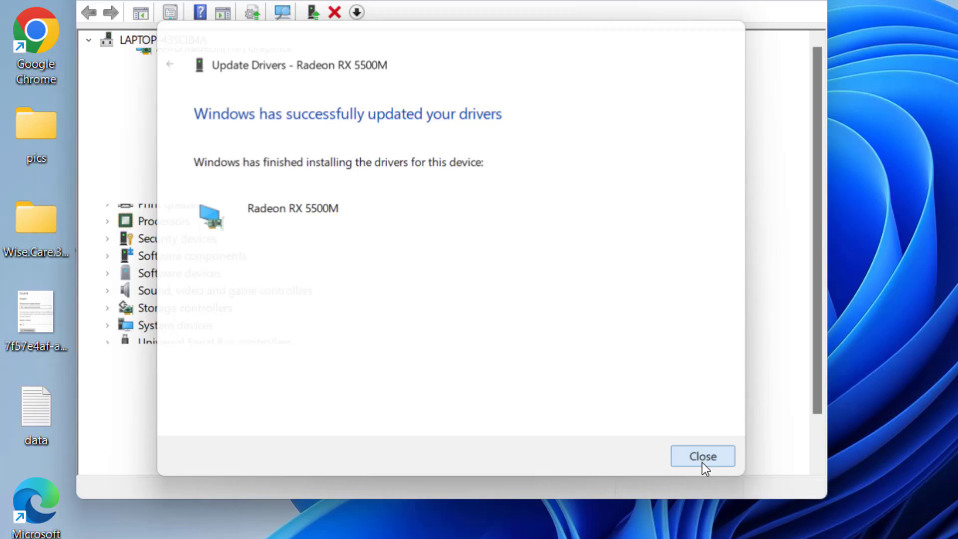
click(701, 456)
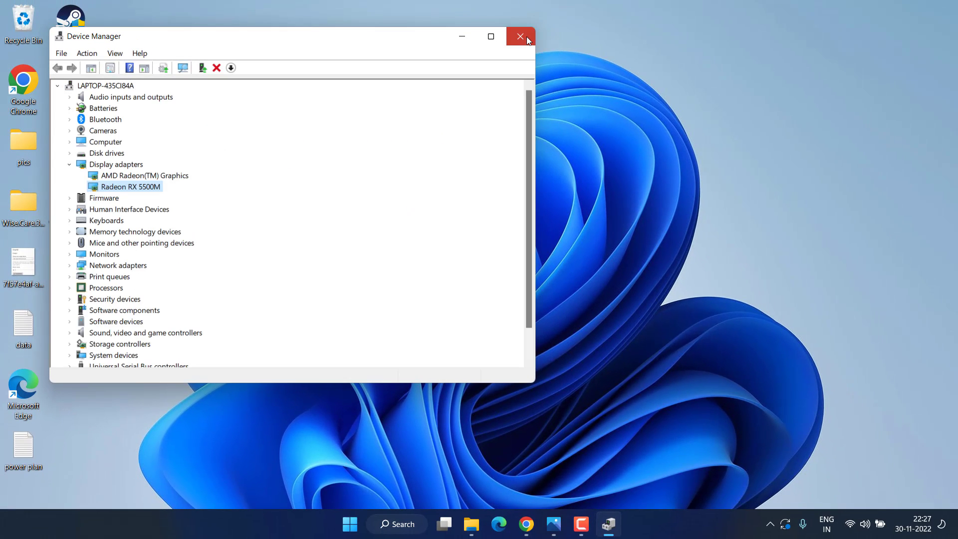
click(519, 36)
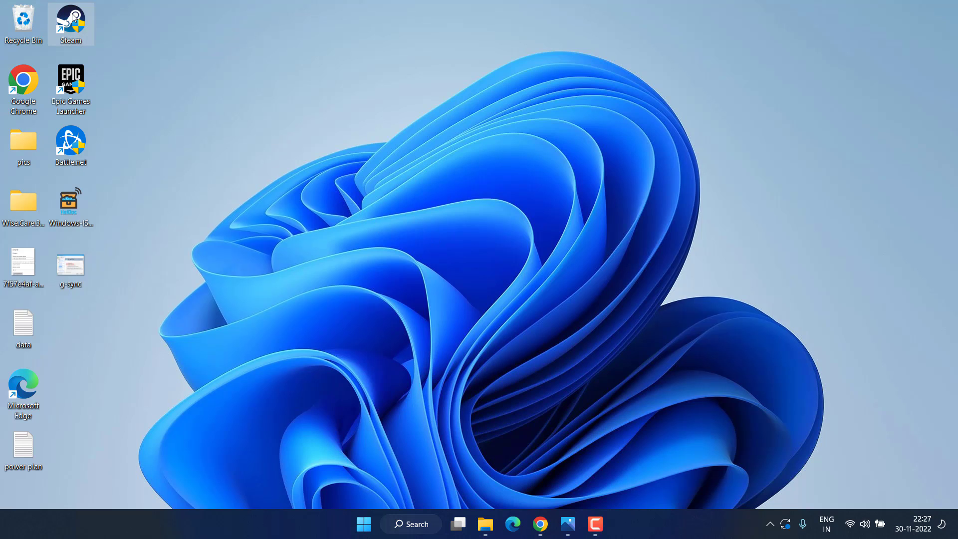
Launch Steam and leave 'Enable the Steam Overlay while in-game' unchecked in In-Game settings.
double_click(70, 24)
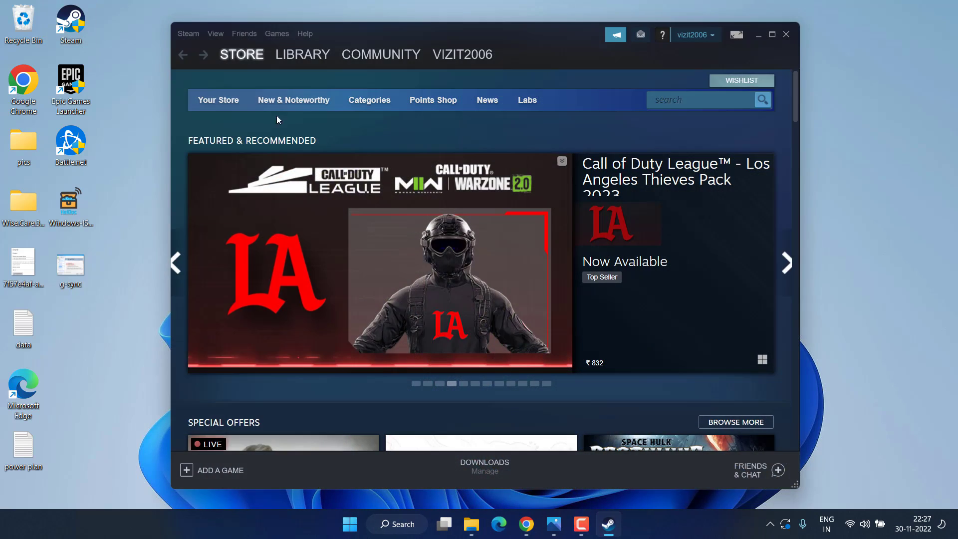
click(188, 33)
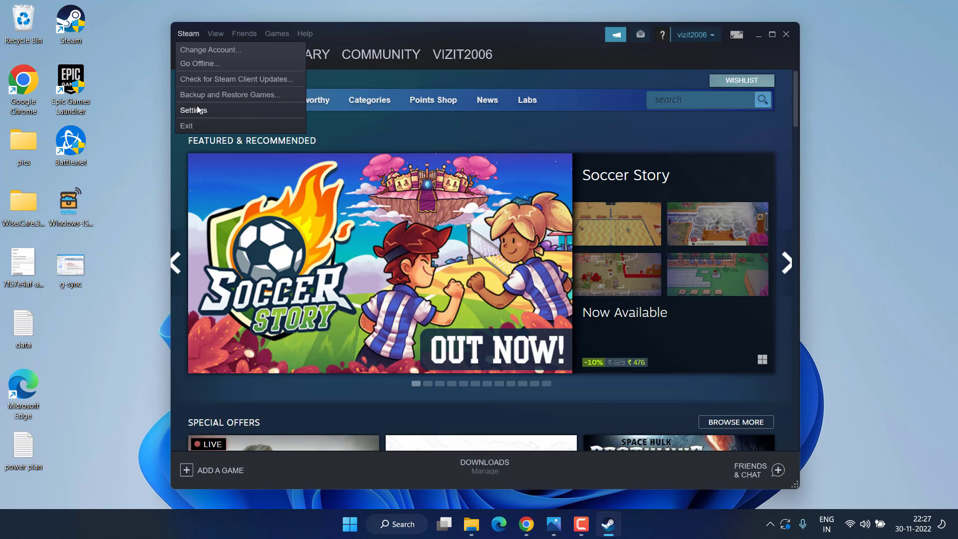
click(194, 110)
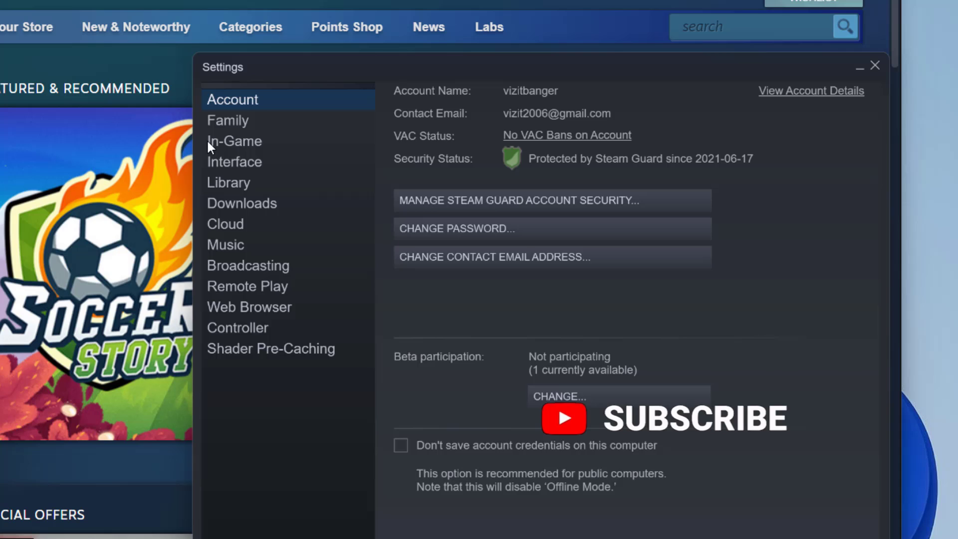
click(234, 140)
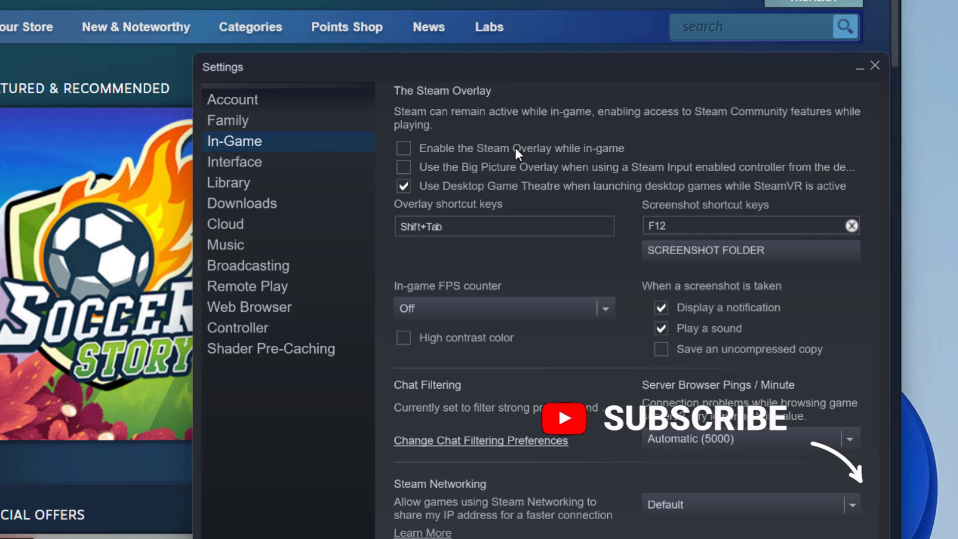
click(403, 148)
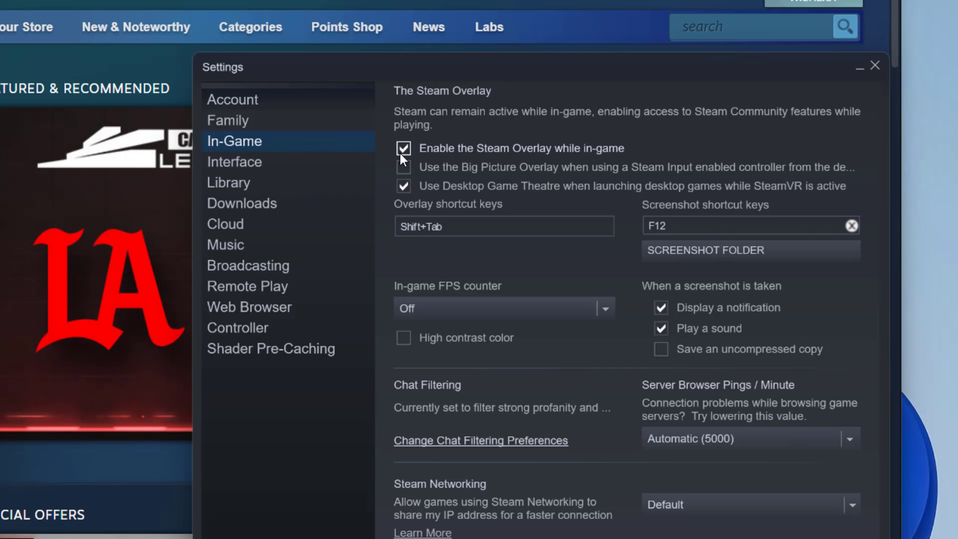
click(403, 148)
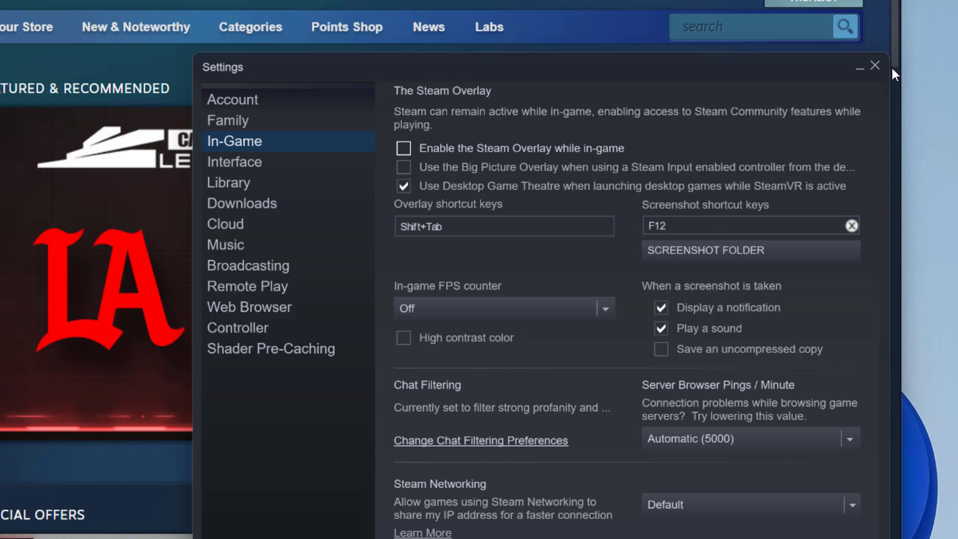
click(874, 66)
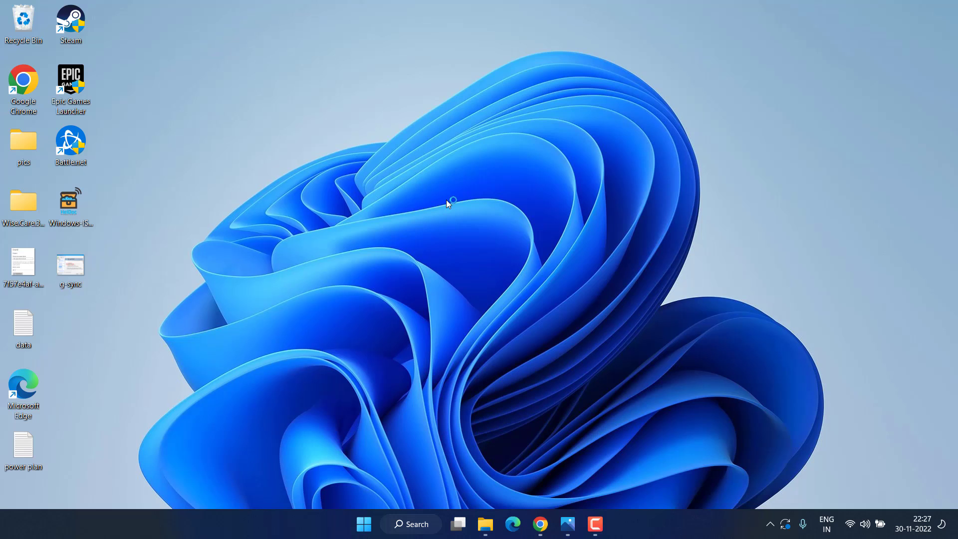
mouse_move(498, 317)
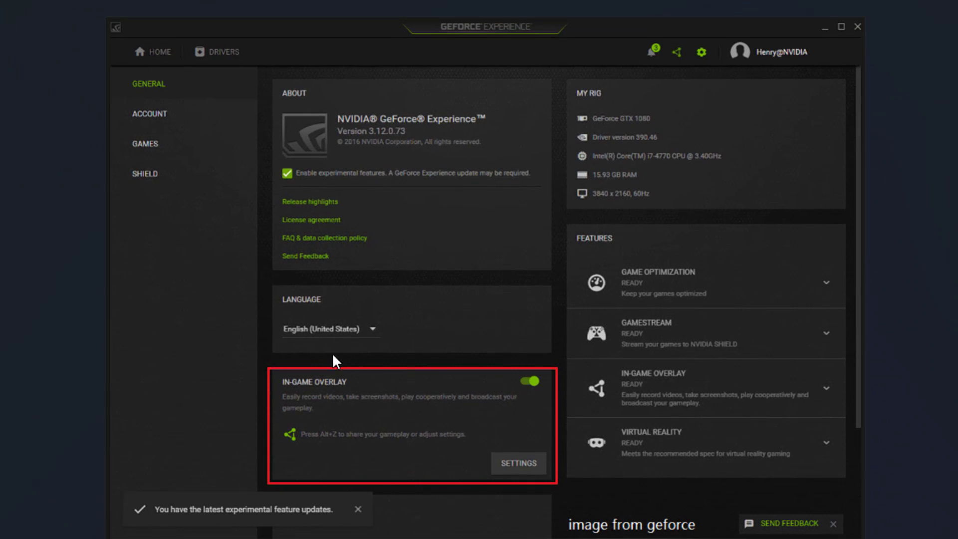
mouse_move(339, 397)
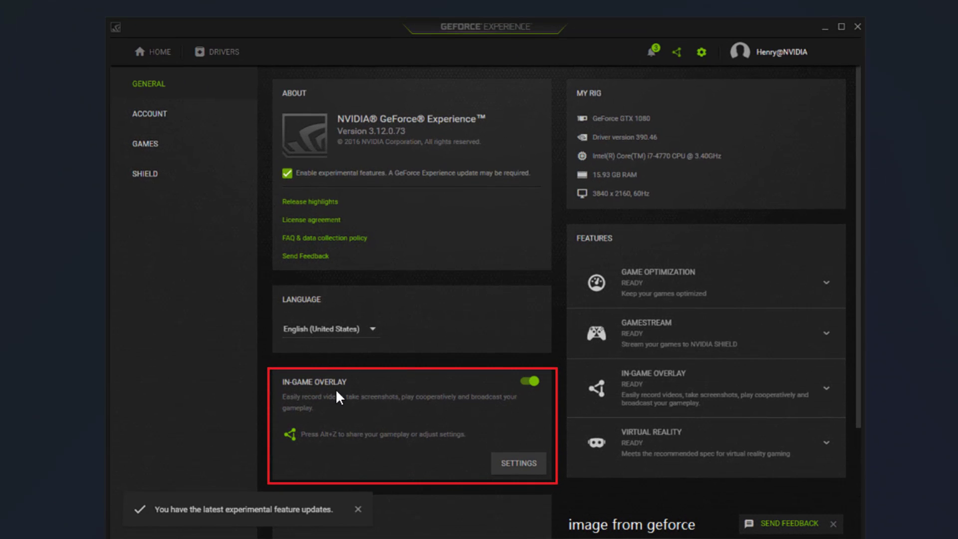
mouse_move(512, 396)
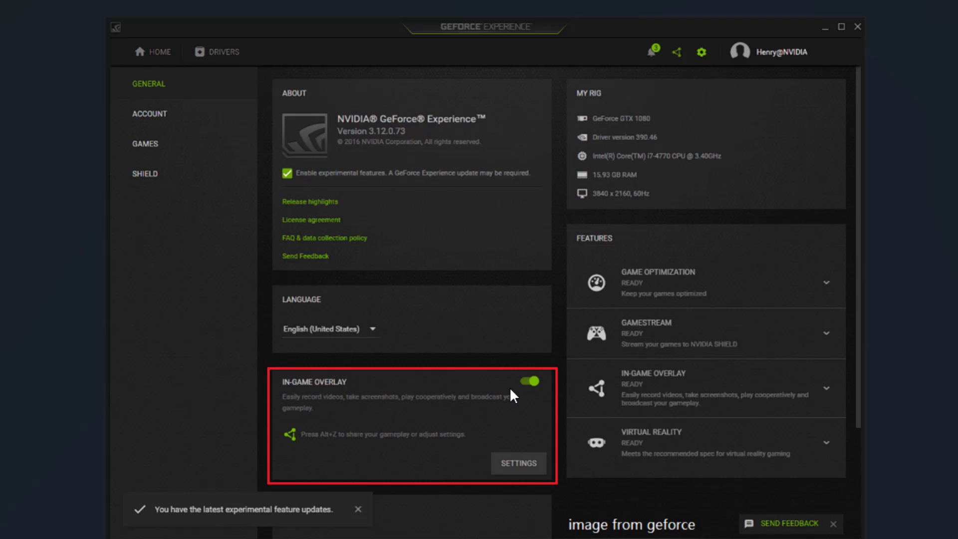
mouse_move(513, 423)
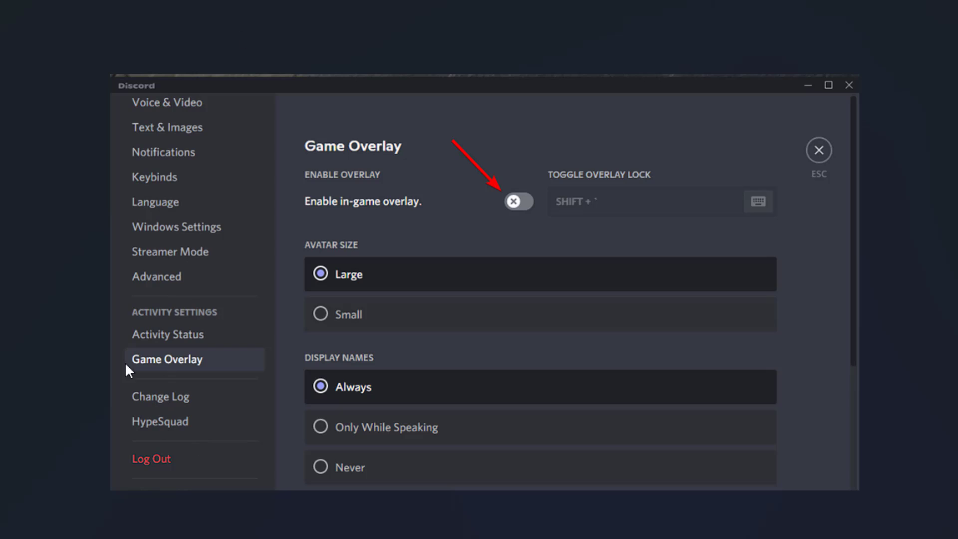
mouse_move(486, 233)
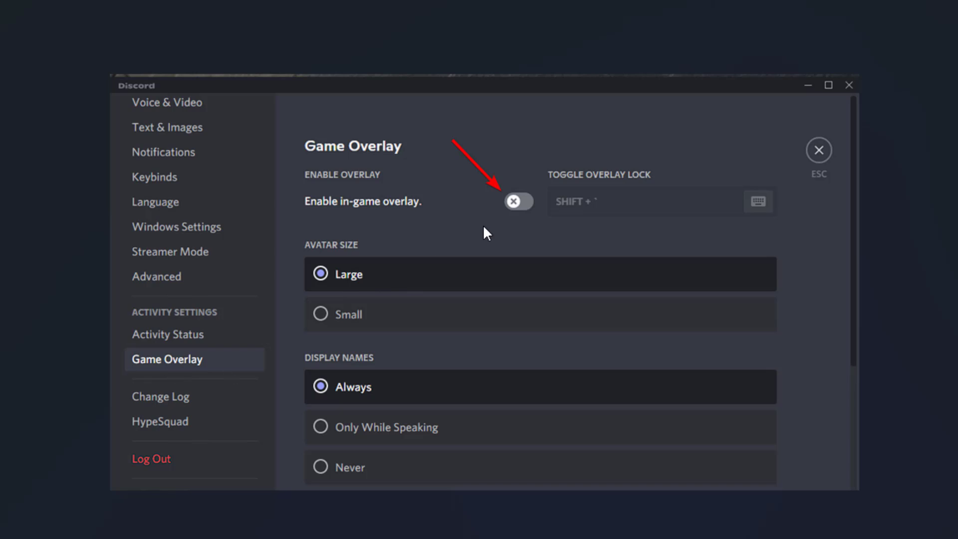
mouse_move(408, 213)
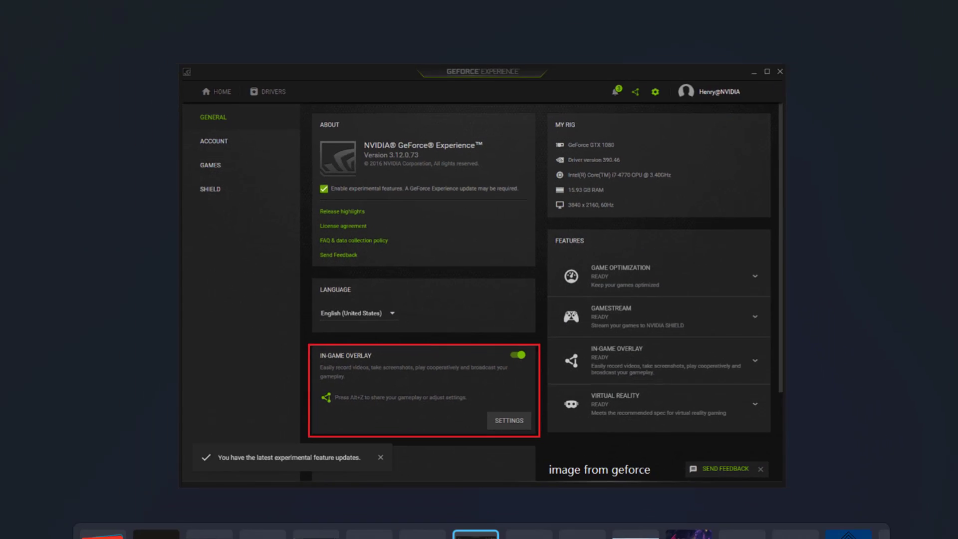
Switch over to the NVIDIA graphics settings after disabling Discord's in-game overlay.
click(779, 72)
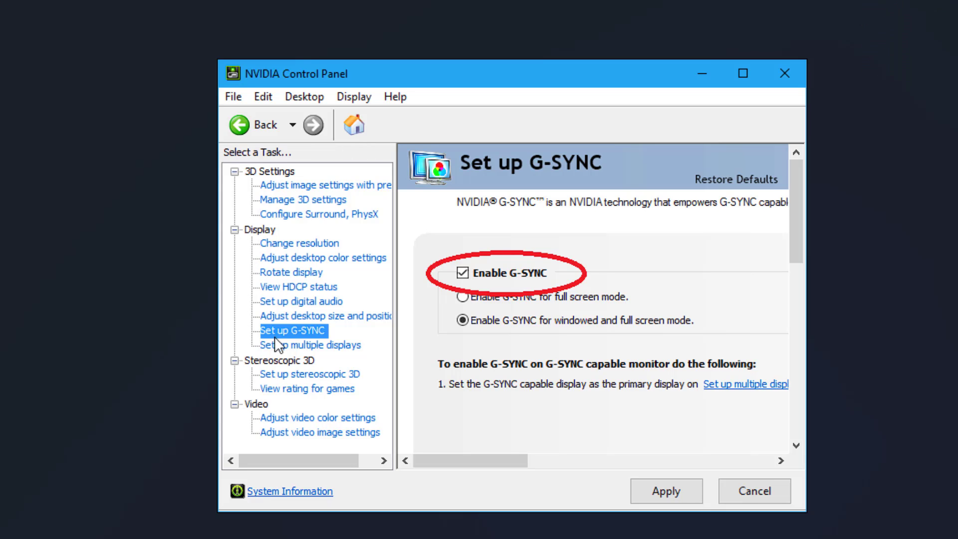
mouse_move(410, 281)
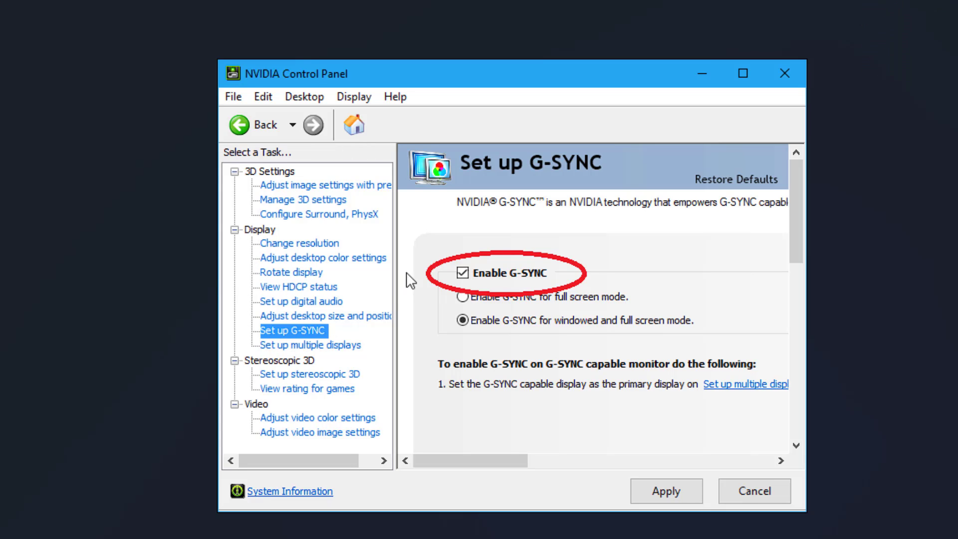
mouse_move(536, 295)
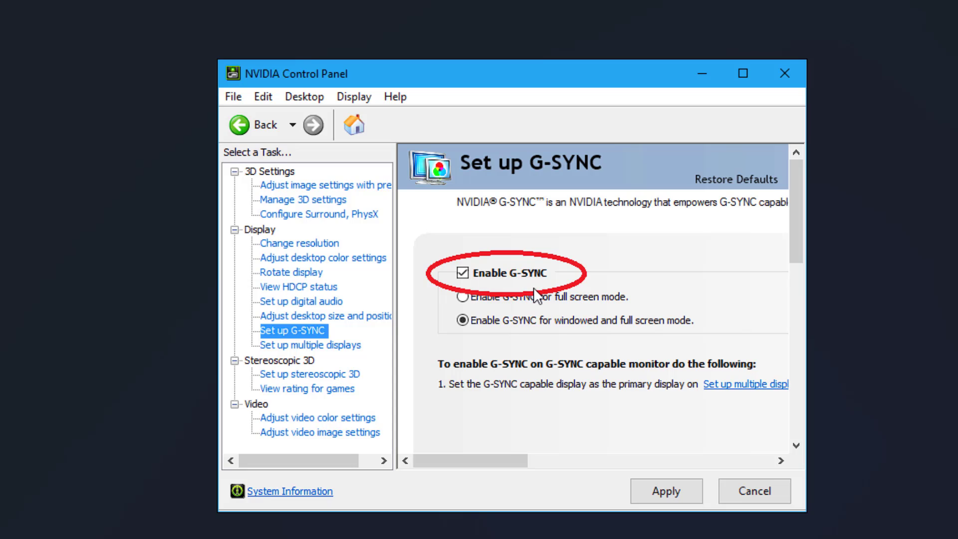
mouse_move(512, 293)
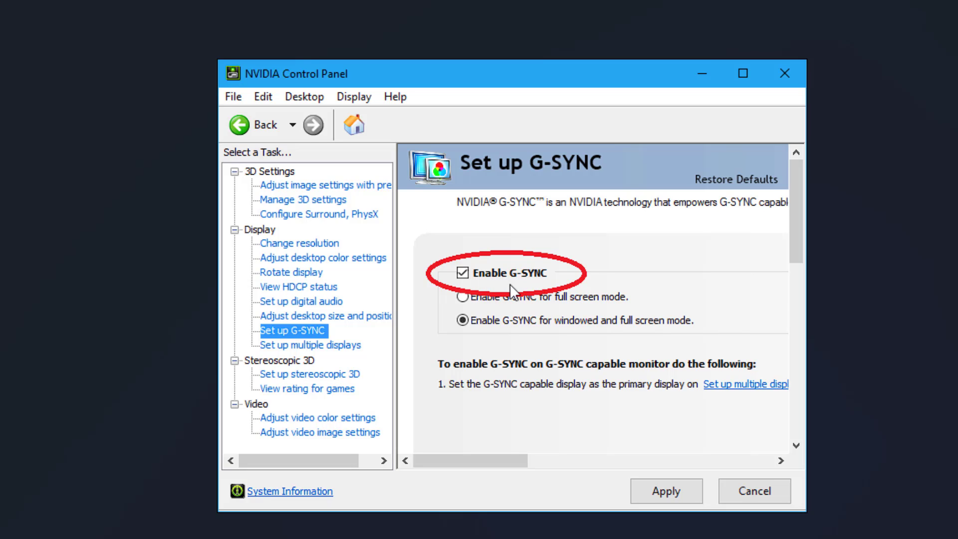
mouse_move(505, 285)
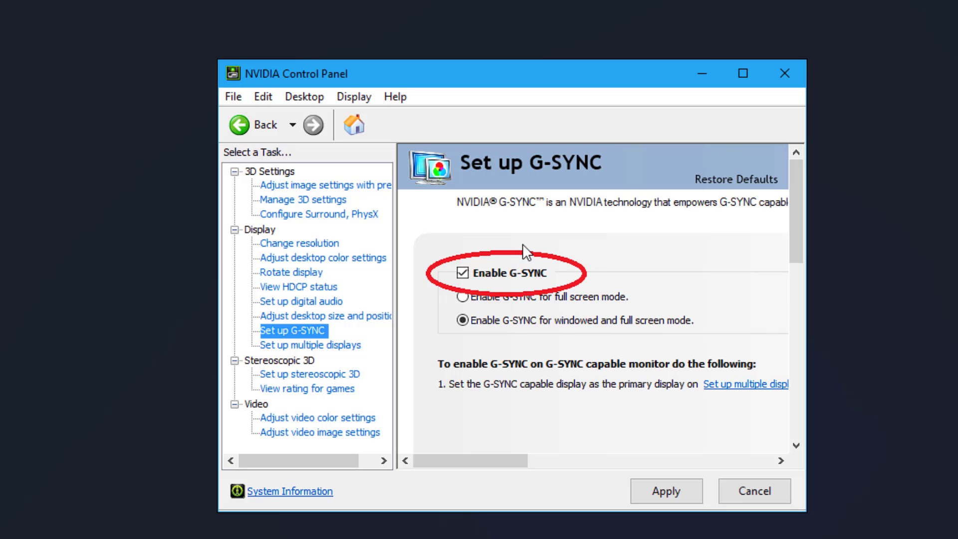
mouse_move(508, 215)
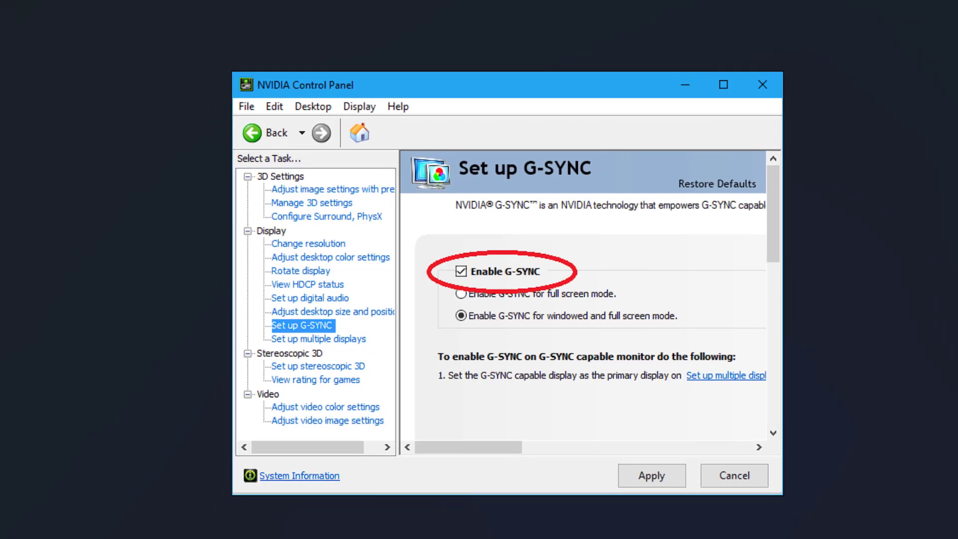
Close NVIDIA Control Panel after viewing the Enable G-SYNC option.
click(761, 84)
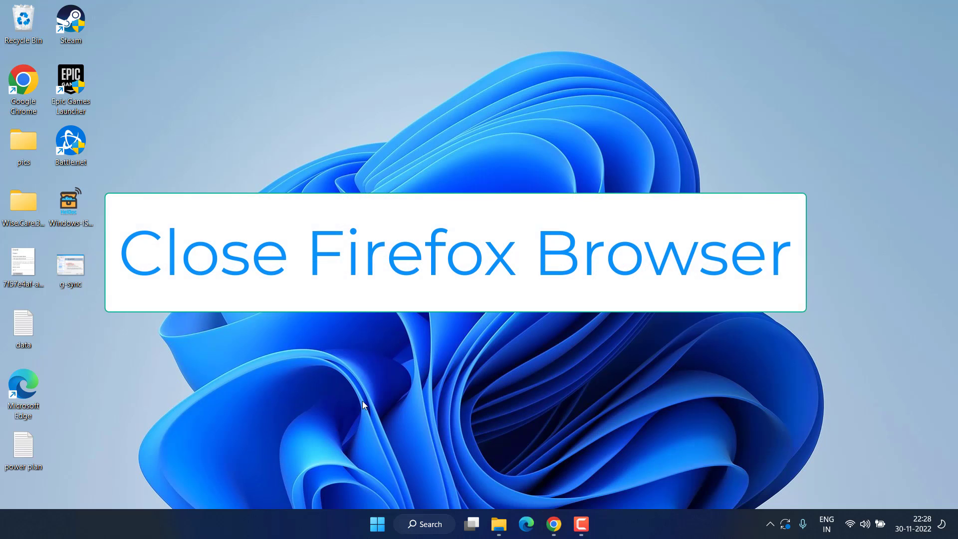
Launch Task Manager from the Start menu and end a Steam Client WebHelper process.
right_click(378, 524)
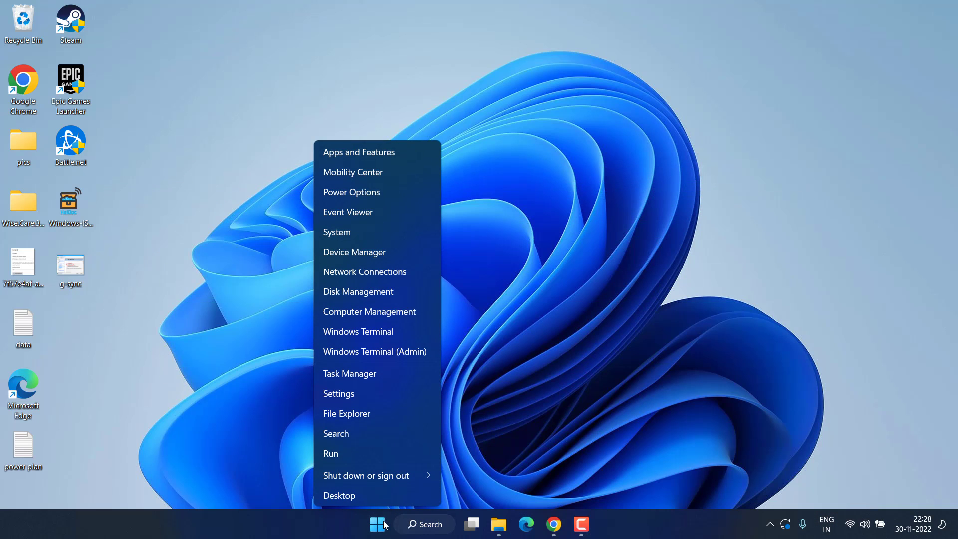
click(349, 373)
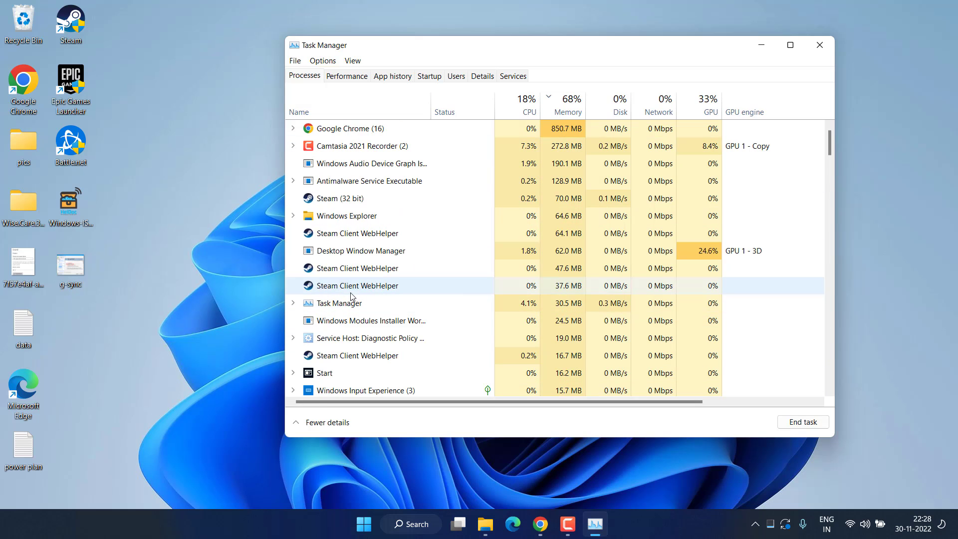
right_click(358, 285)
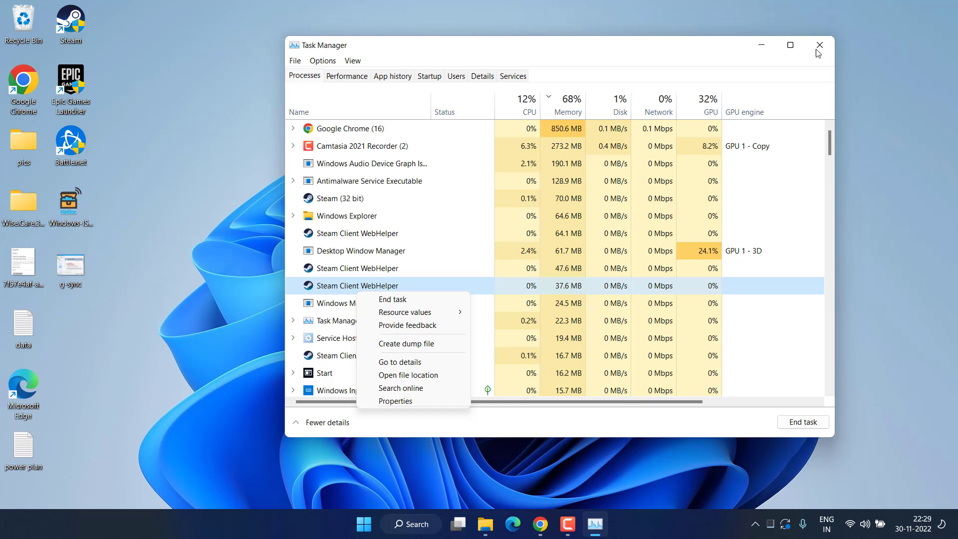
click(819, 45)
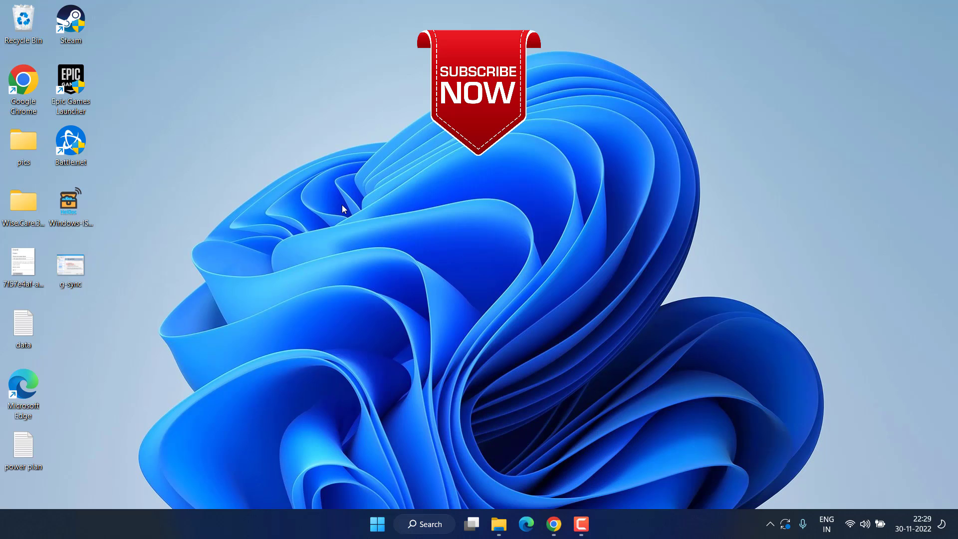
mouse_move(251, 138)
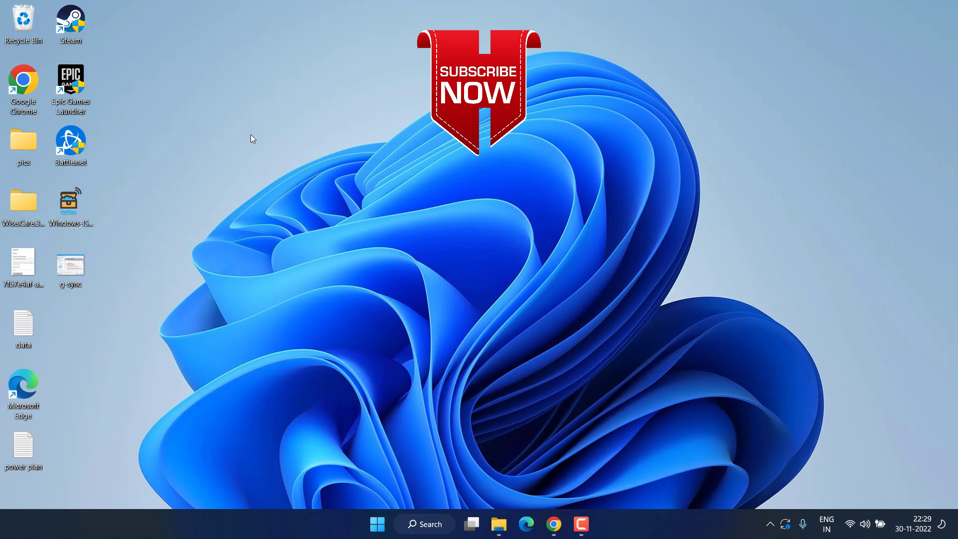